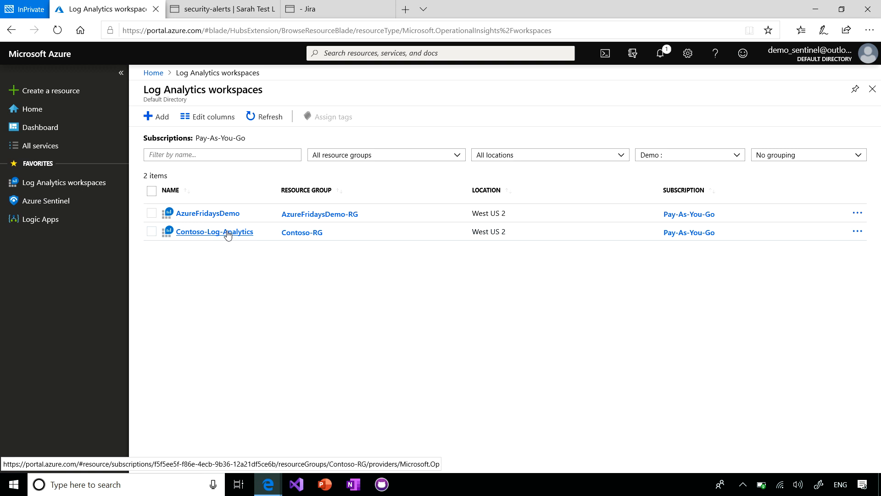
pyautogui.moveTo(43, 201)
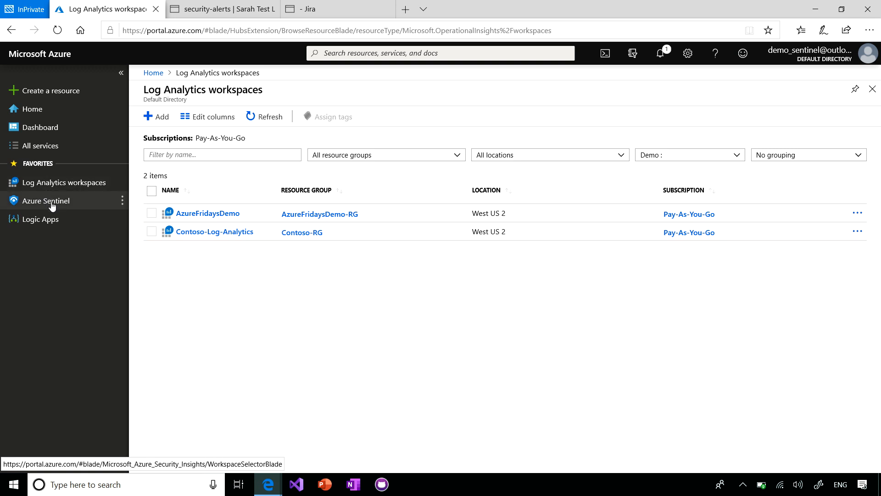
# Show the Azure Sentinel workspaces list with AzureFridaysDemo4 and AzureFridaysDemo.
pyautogui.click(46, 201)
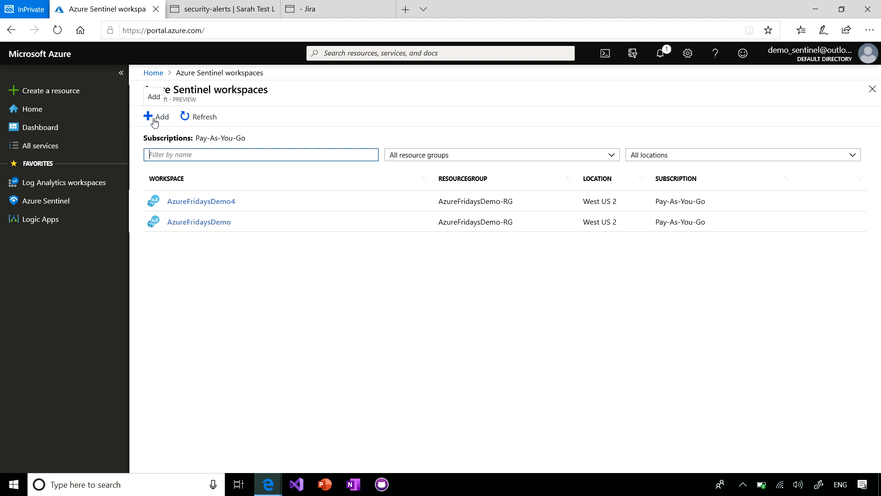
# Add Azure Sentinel to the Contoso-Log-Analytics workspace from the workspace chooser.
pyautogui.click(158, 117)
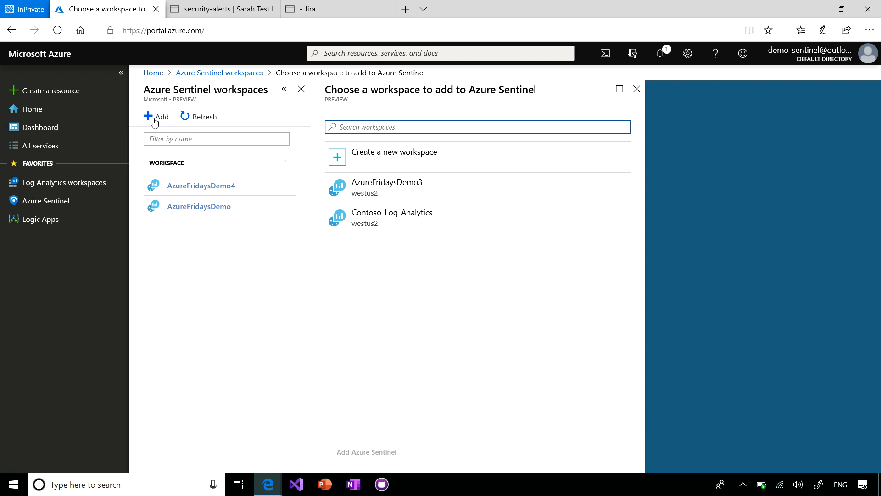
pyautogui.moveTo(442, 227)
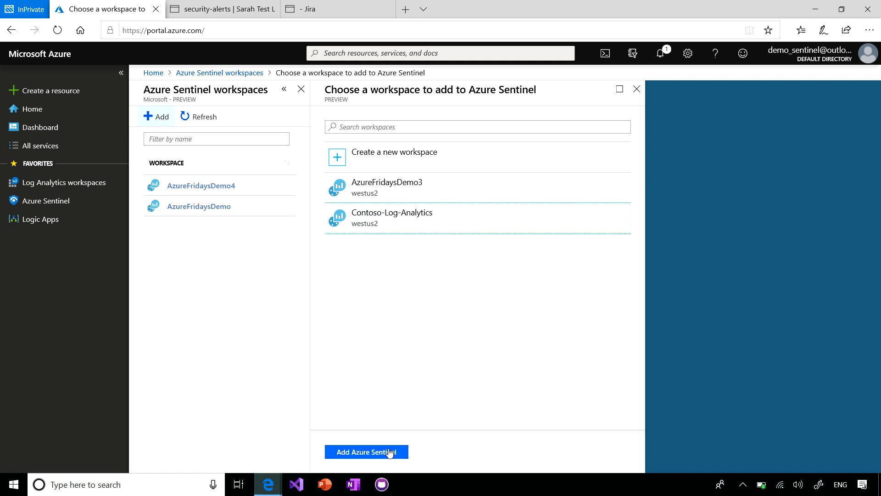
pyautogui.click(366, 452)
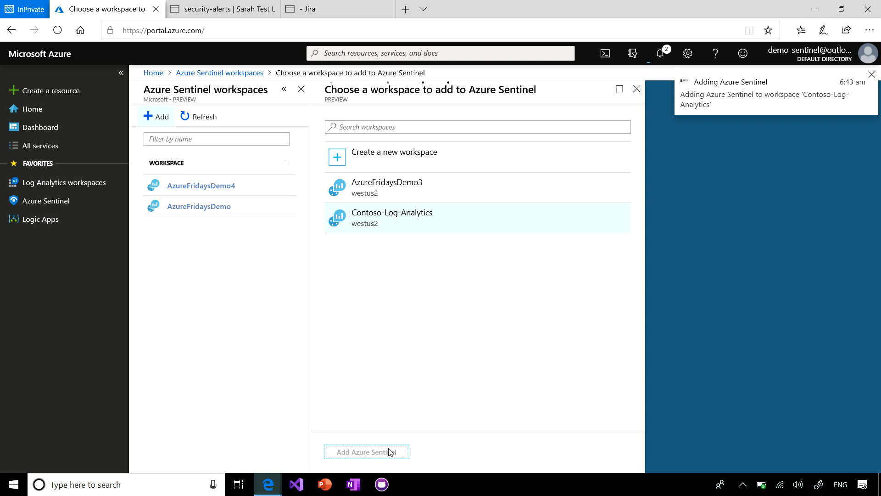
pyautogui.click(366, 452)
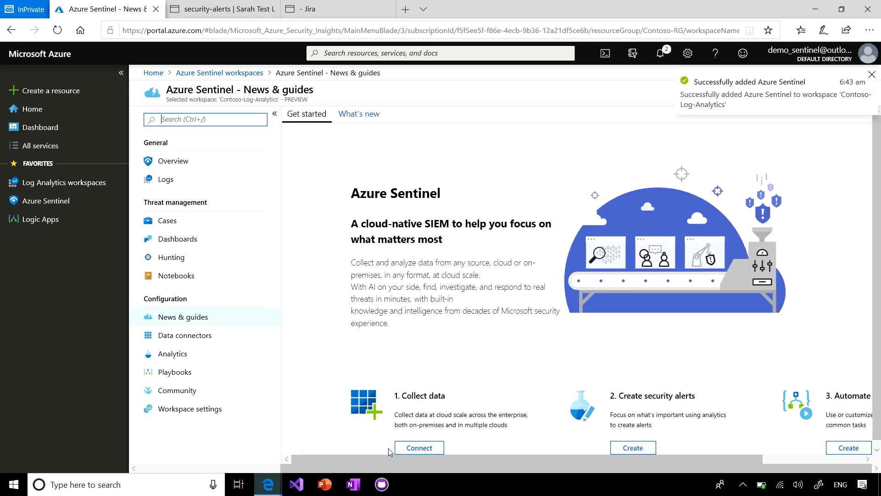
# Dismiss the success notification, leaving the Contoso-Log-Analytics News & guides page.
pyautogui.click(870, 74)
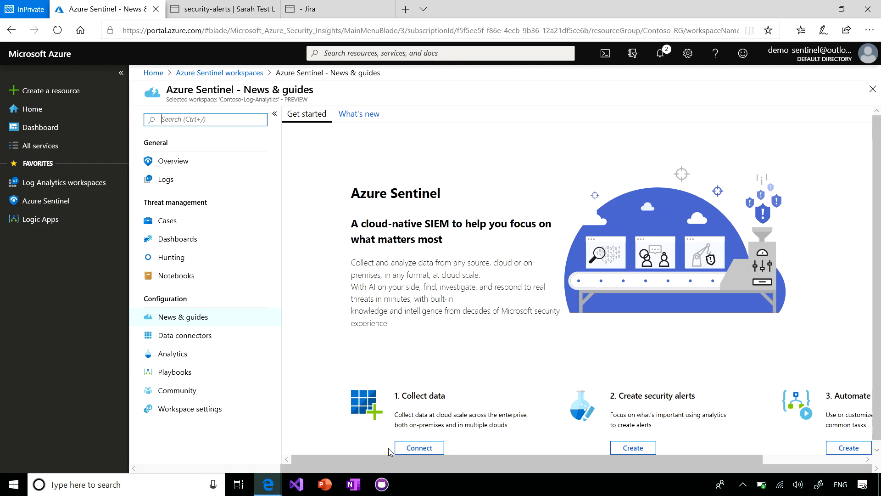